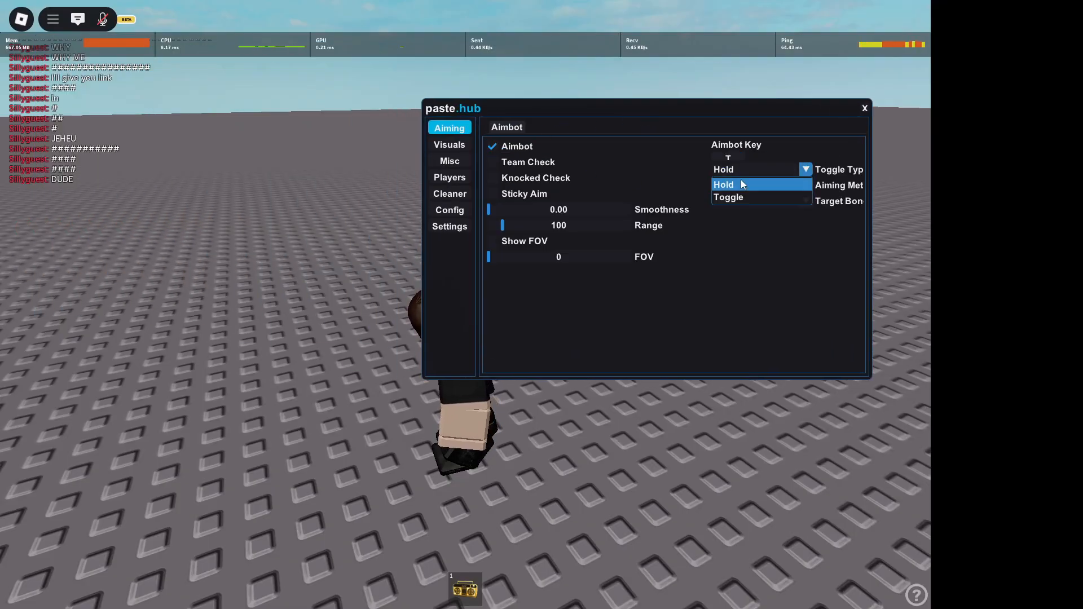
Set the aimbot to Toggle mode targeting HumanoidRootPart with Show FOV on at 98
click(728, 196)
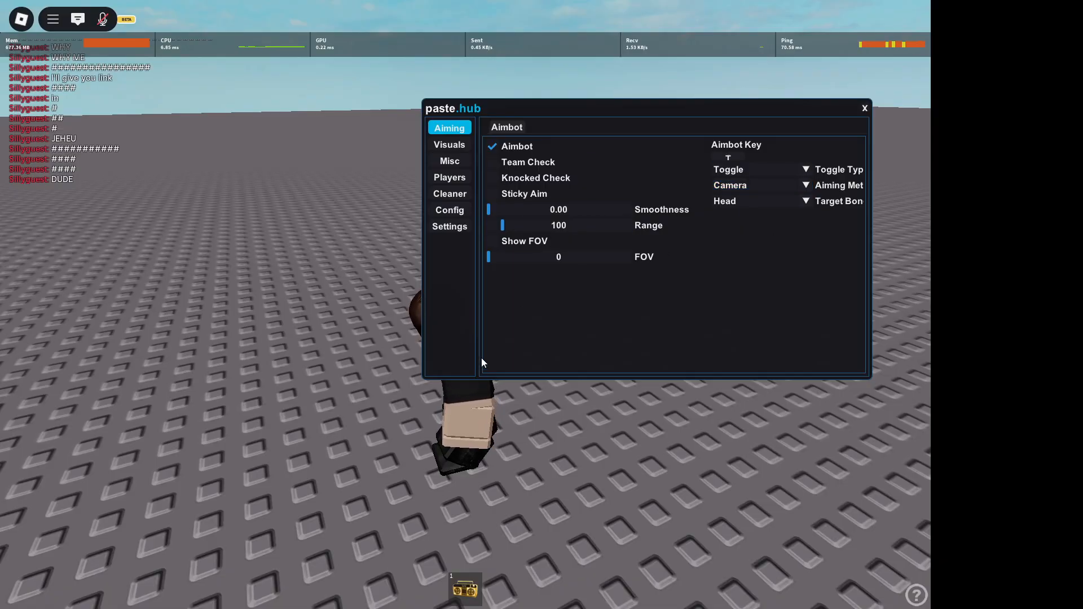
click(864, 109)
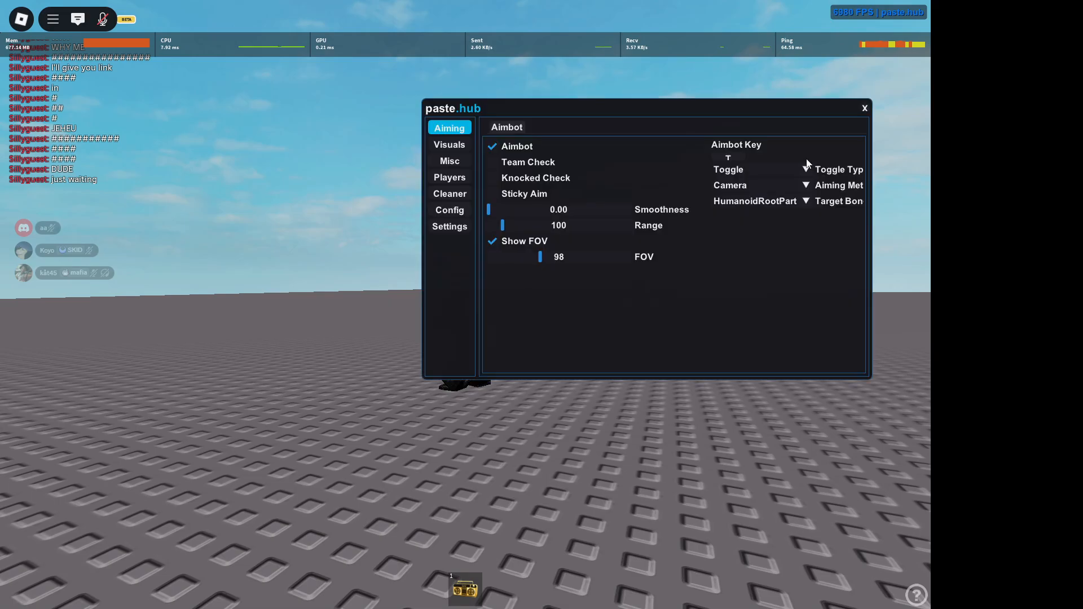
click(449, 144)
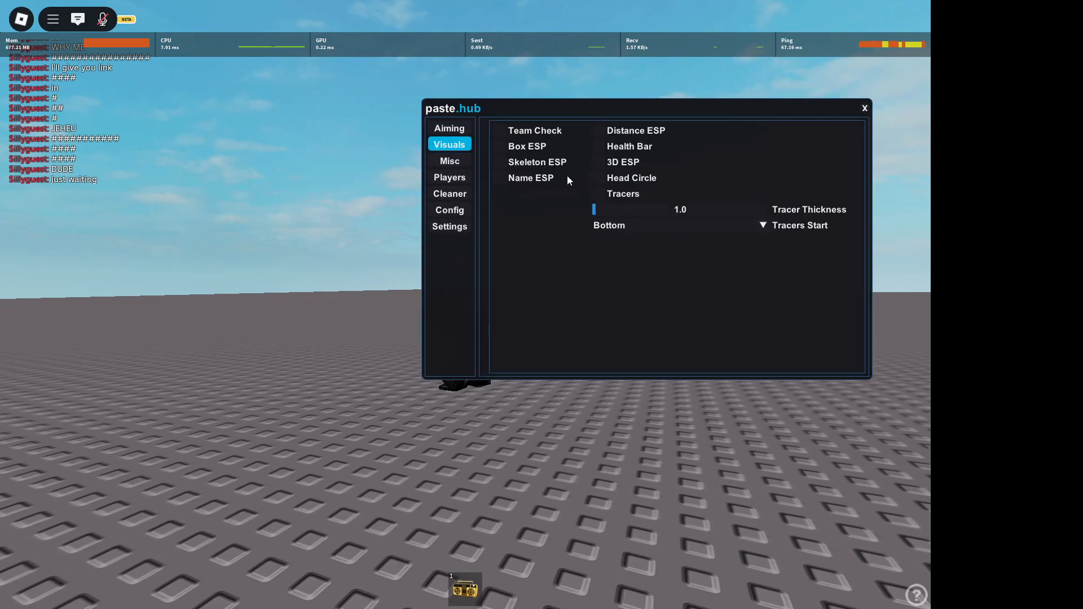
Enable Box, Skeleton and Name ESP, Health Bar, 3D ESP, Head Circle and Tracers
click(864, 108)
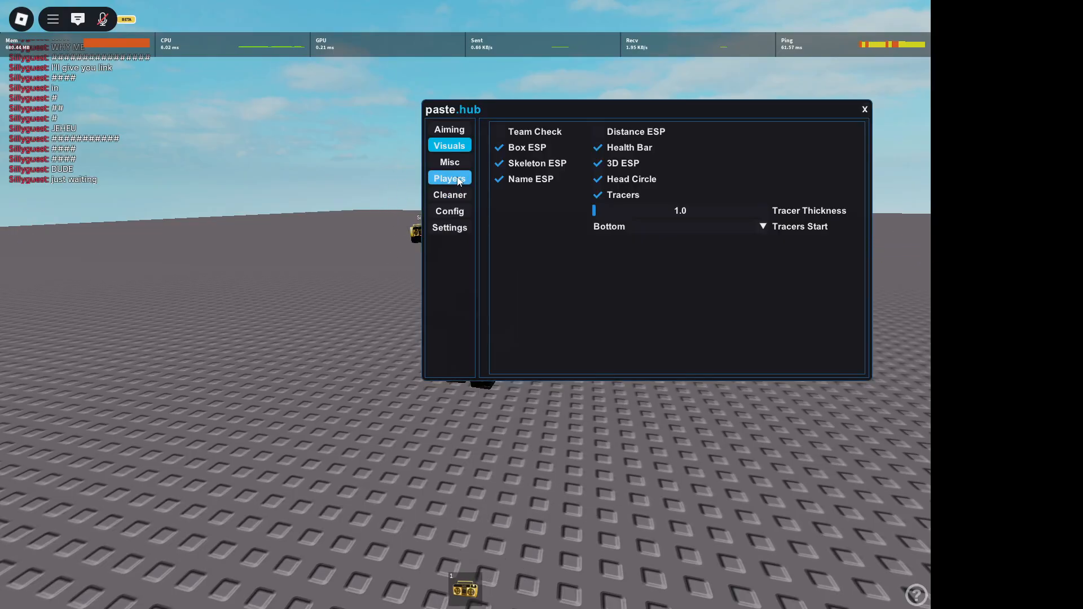
click(449, 178)
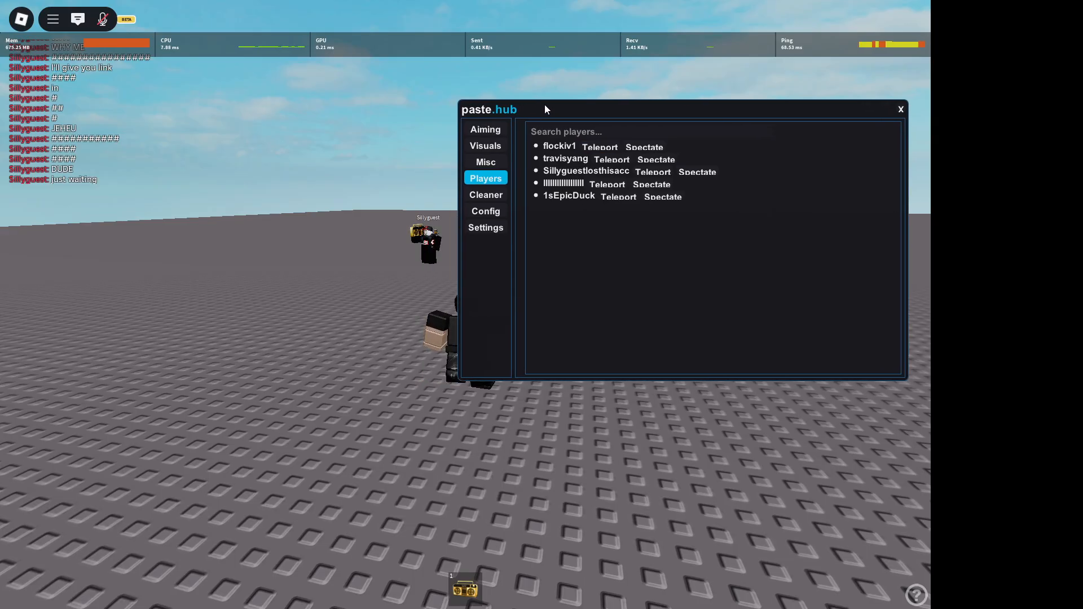
key(Escape)
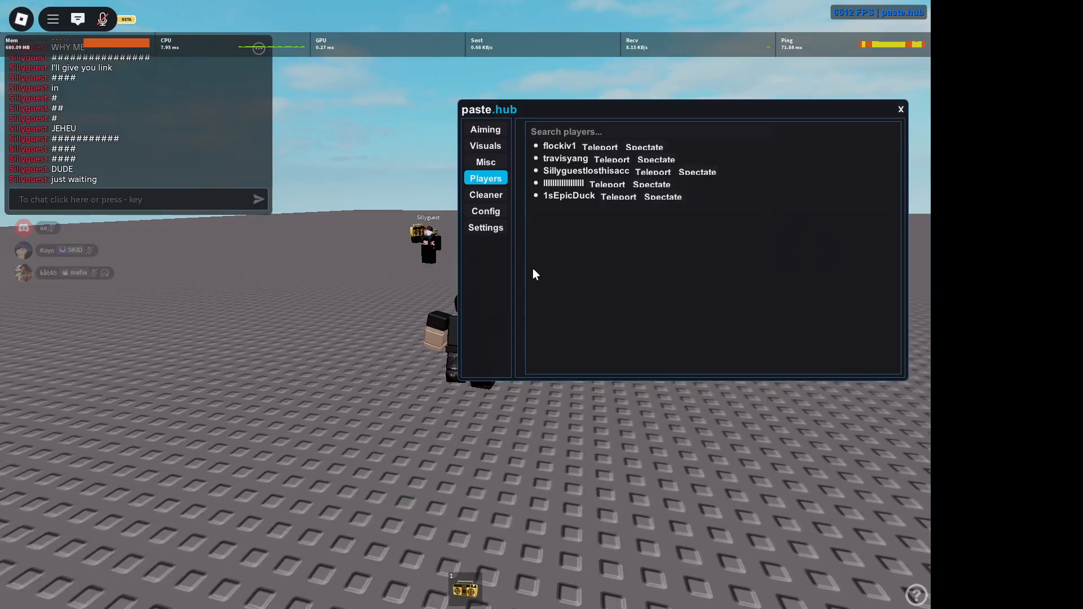
text(trav)
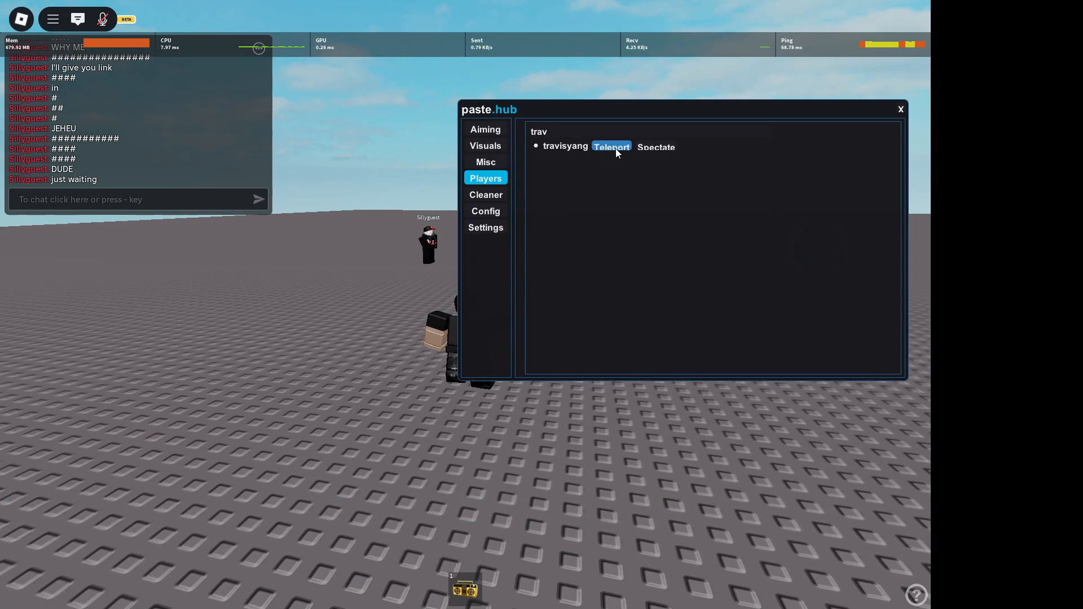
click(611, 146)
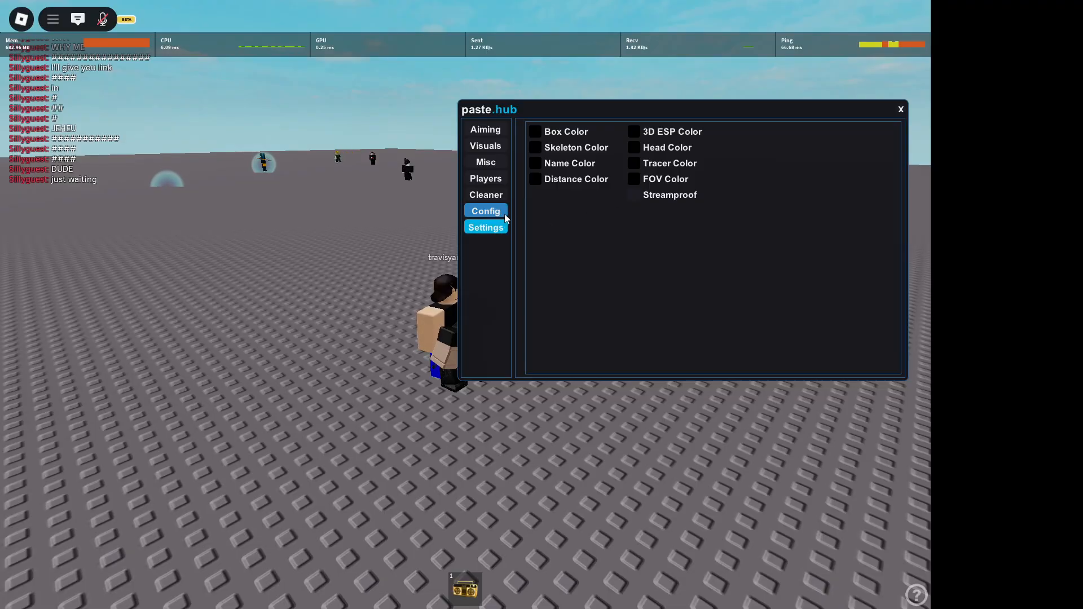
click(634, 196)
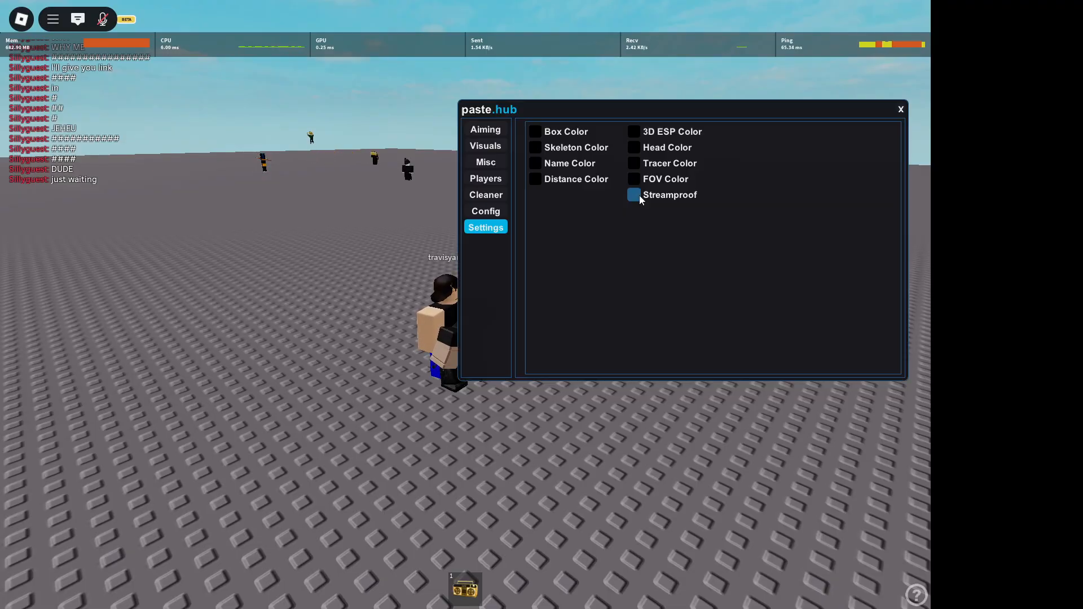